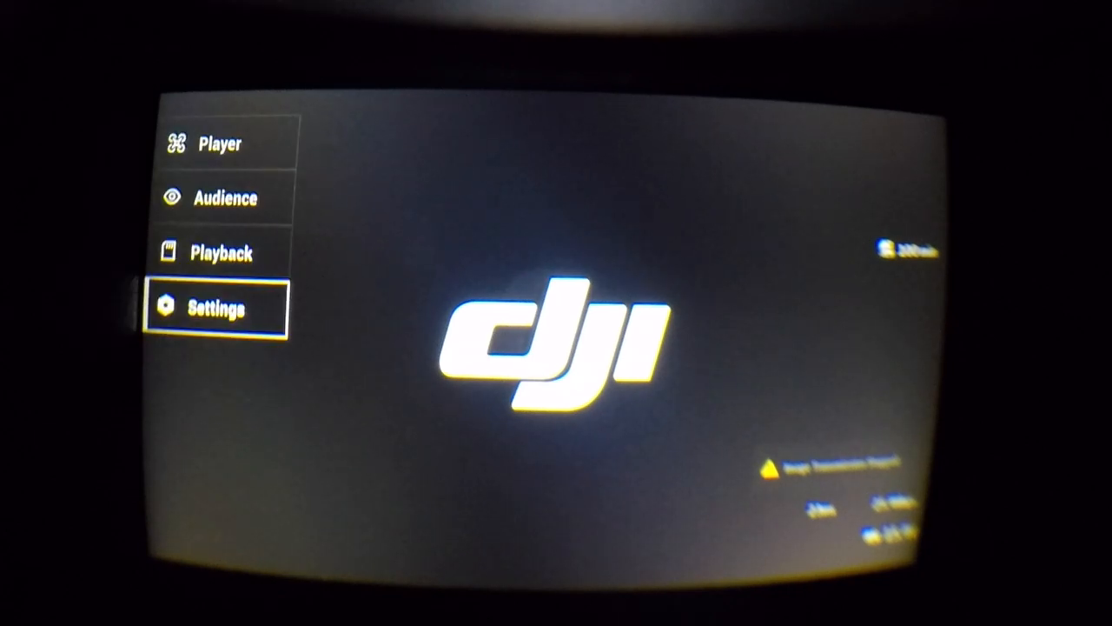
Open the goggles Settings, then Display, where Custom OSD shows as off.
click(214, 308)
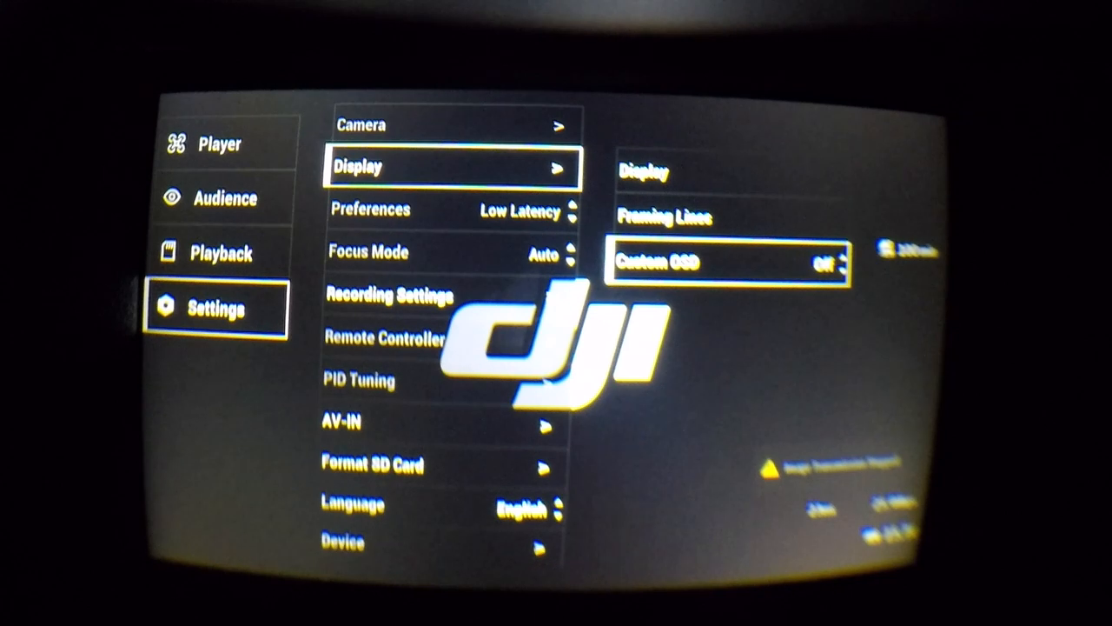
click(824, 263)
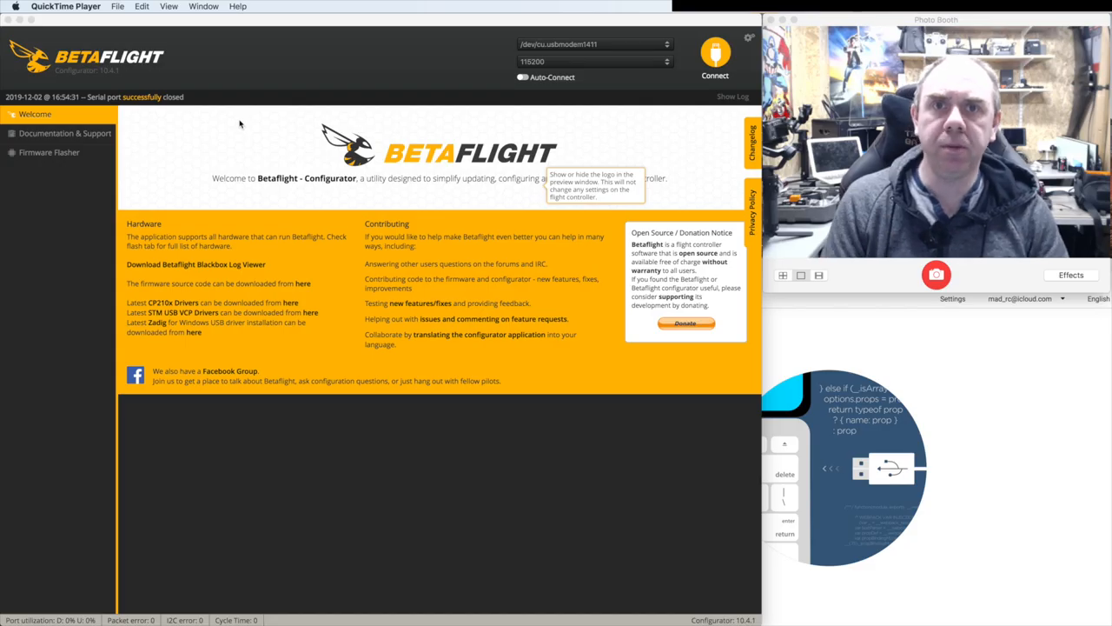
mouse_move(387, 95)
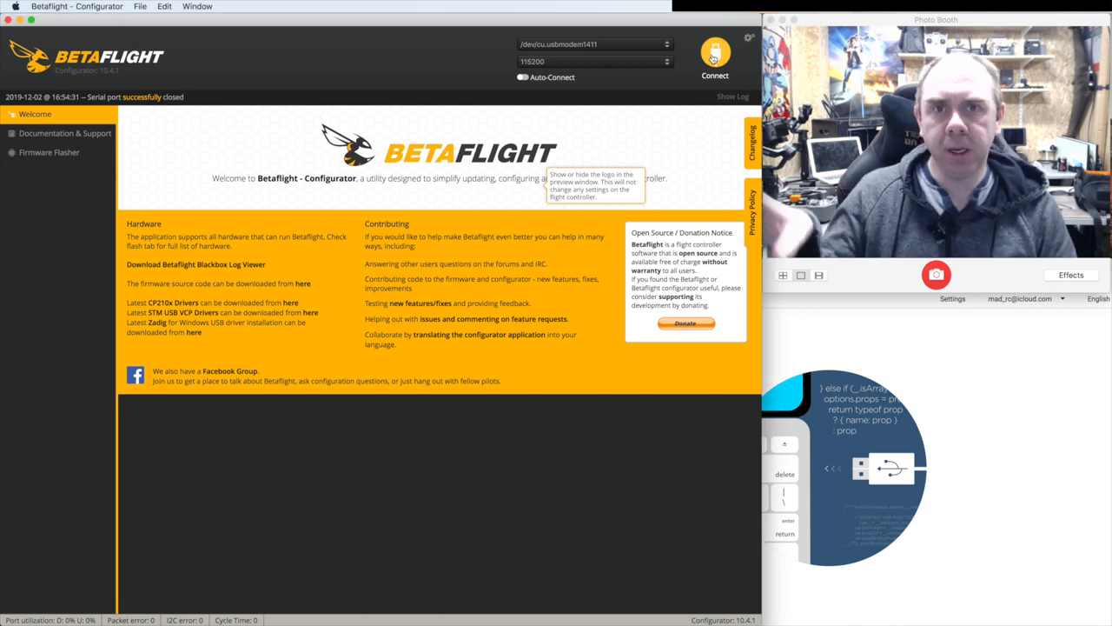
Click Connect to link Betaflight Configurator to the flight controller and load Setup.
click(715, 57)
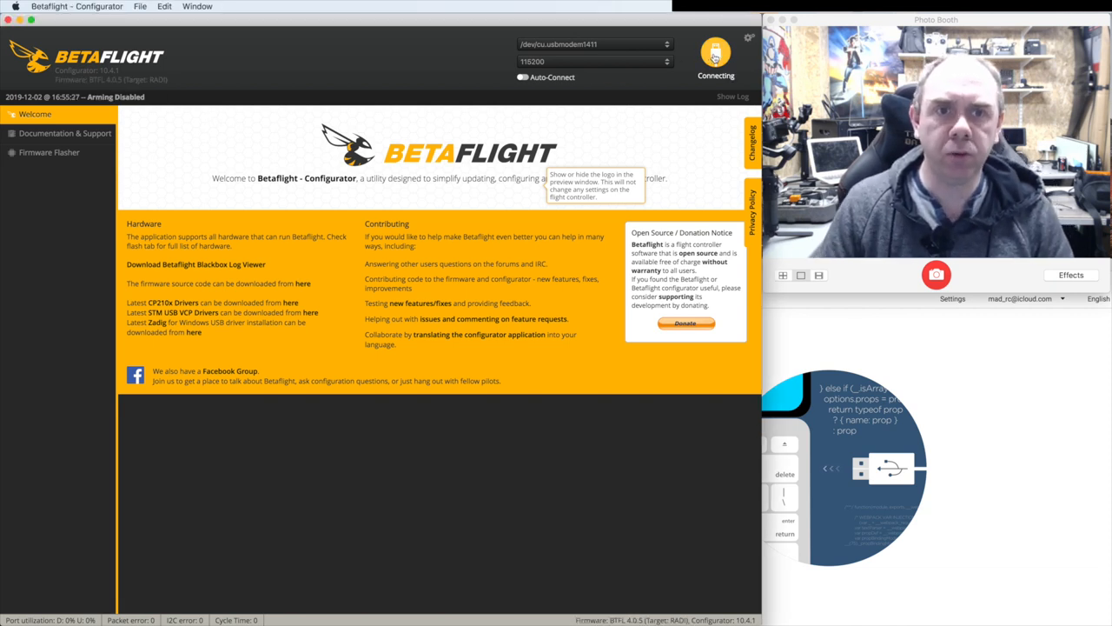
click(716, 53)
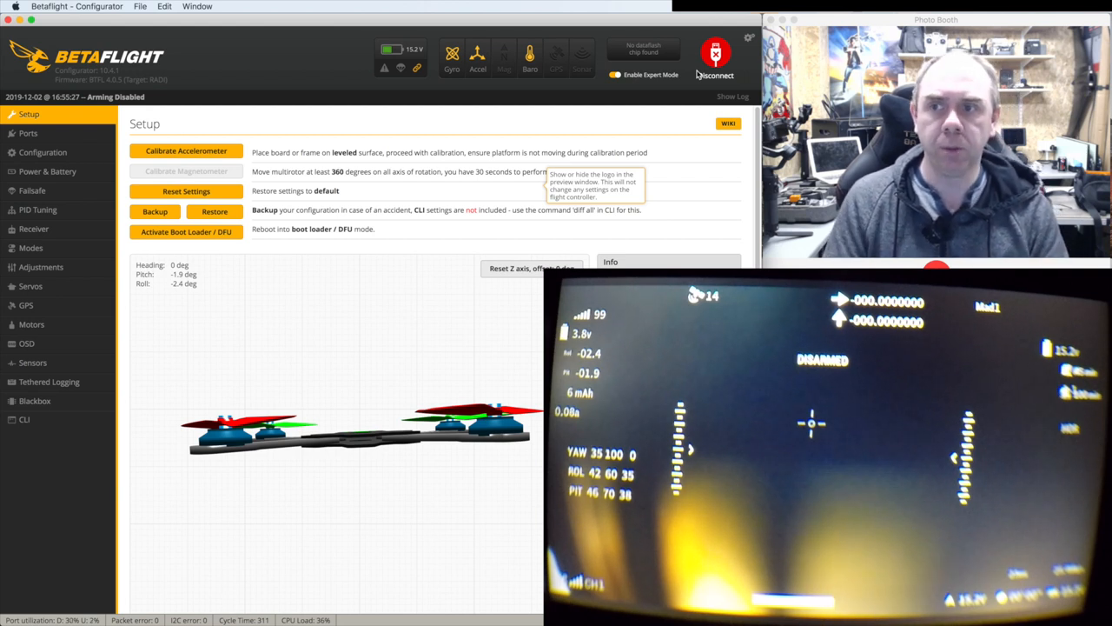
mouse_move(684, 76)
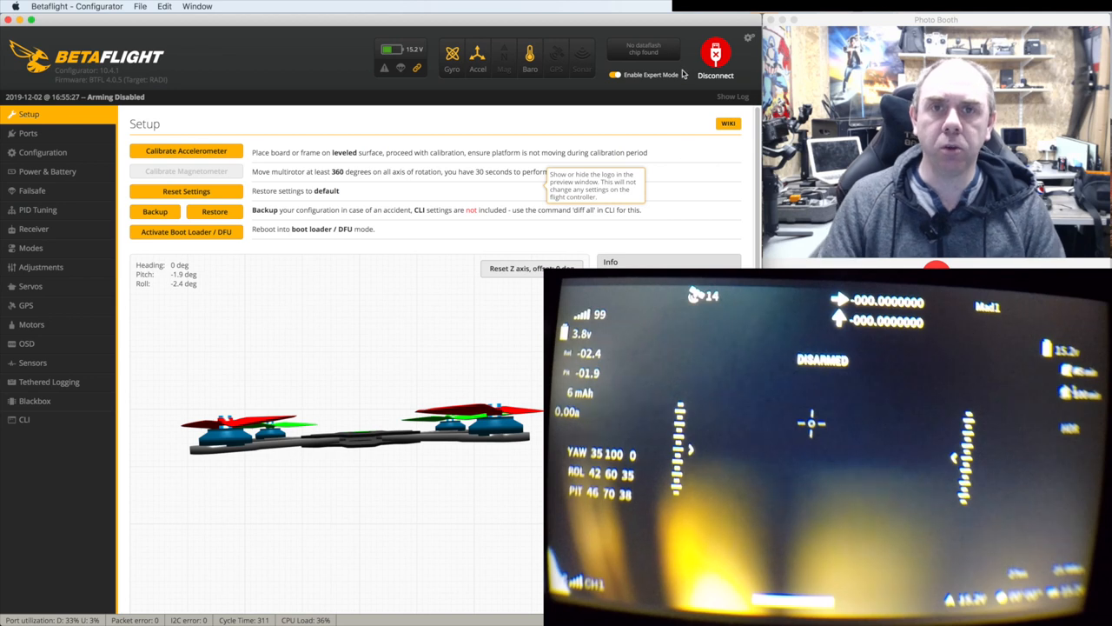
Open the Configuration tab and scroll the features list to check the OSD toggle.
click(42, 152)
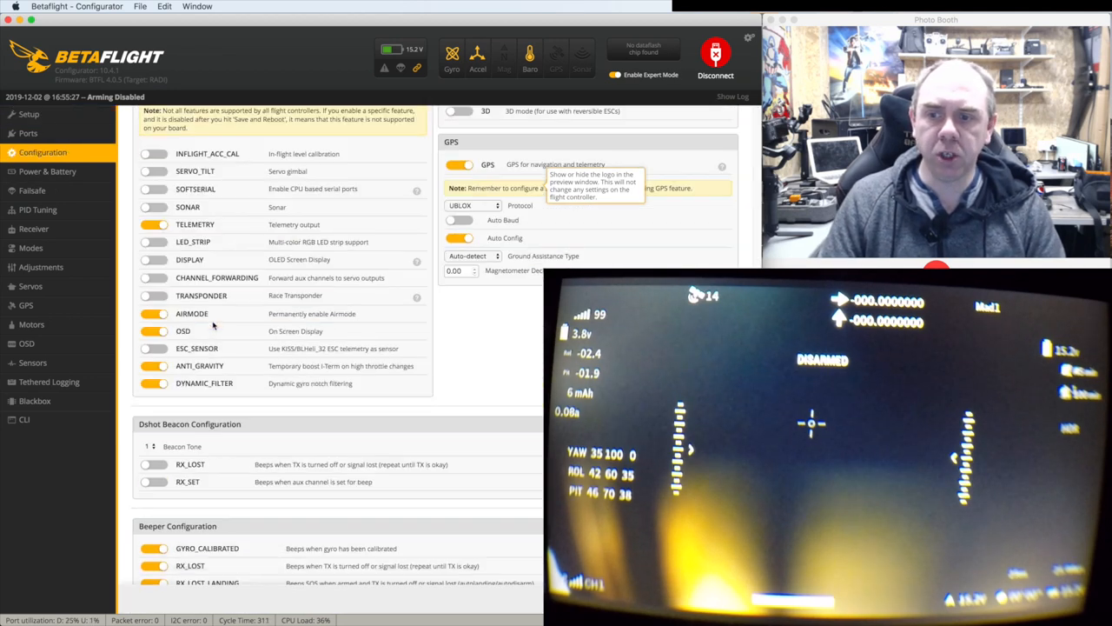
scroll(down, 3)
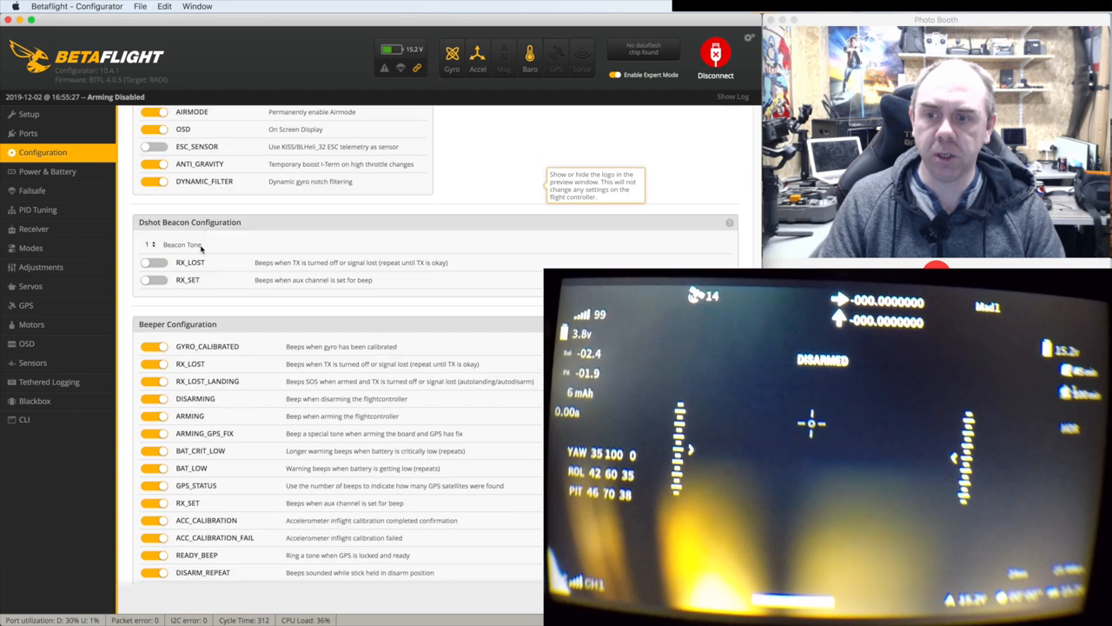
scroll(up, 3)
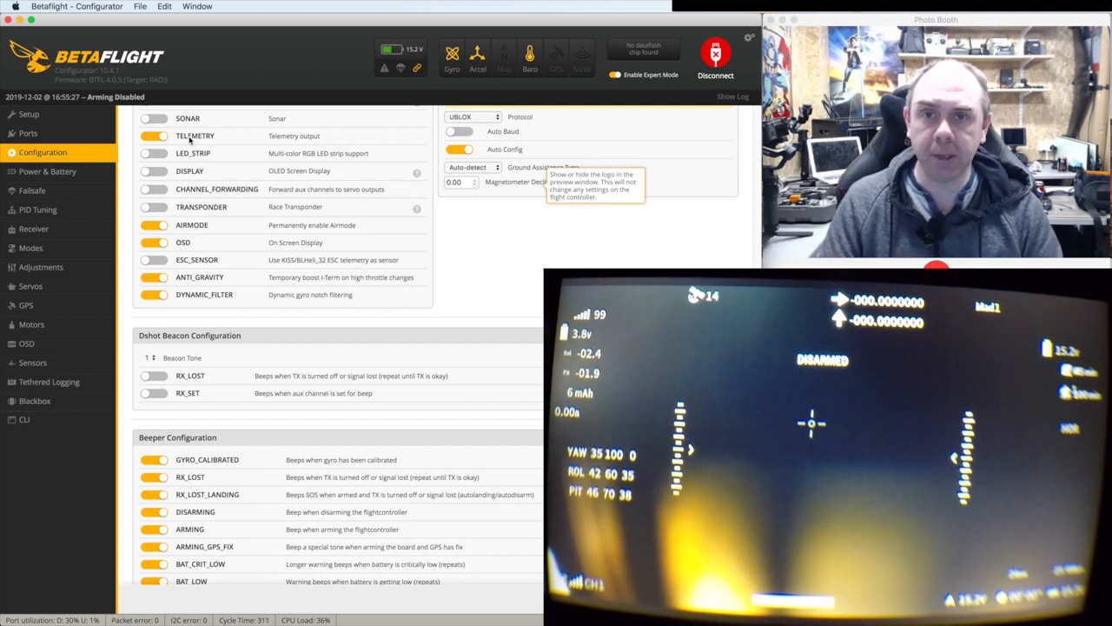
mouse_move(31, 286)
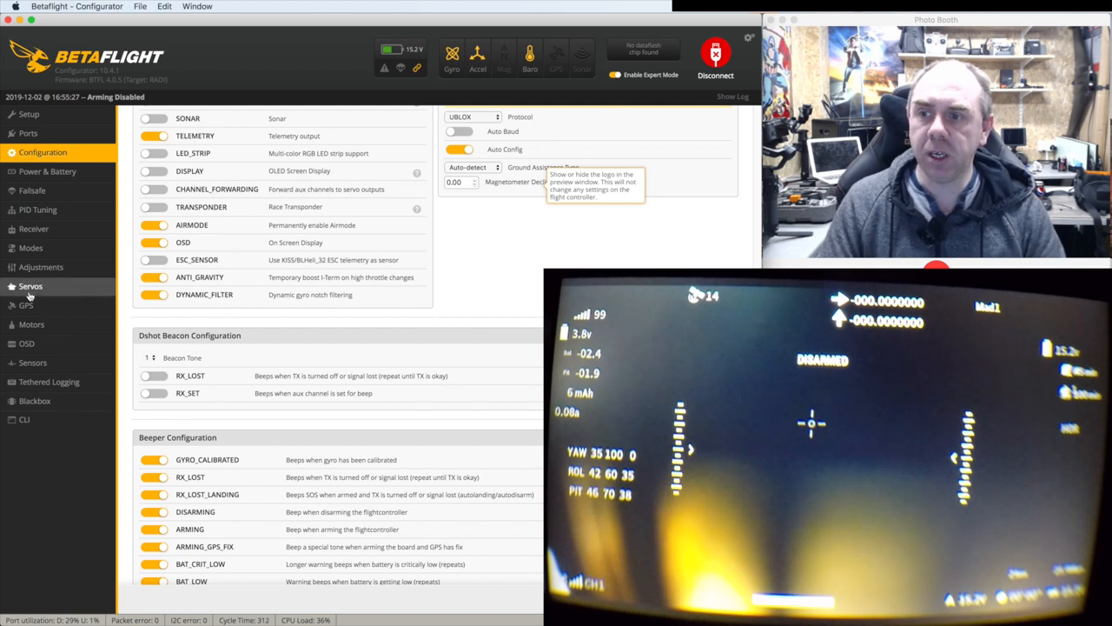
Open the OSD tab, scroll the elements, and switch all OSD elements off.
click(26, 343)
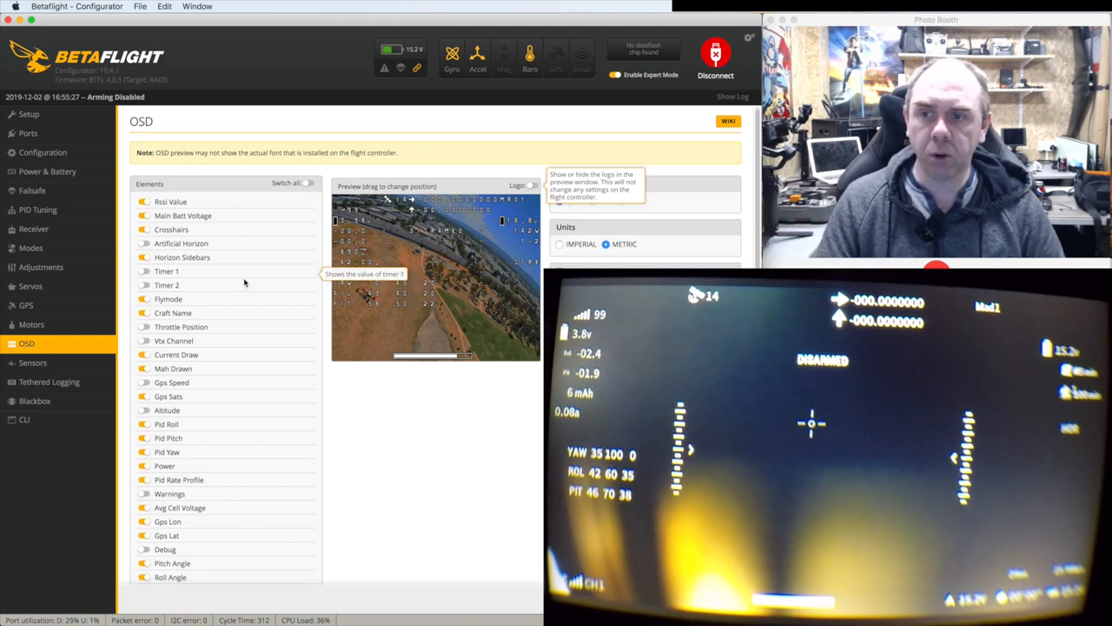
scroll(down, 3)
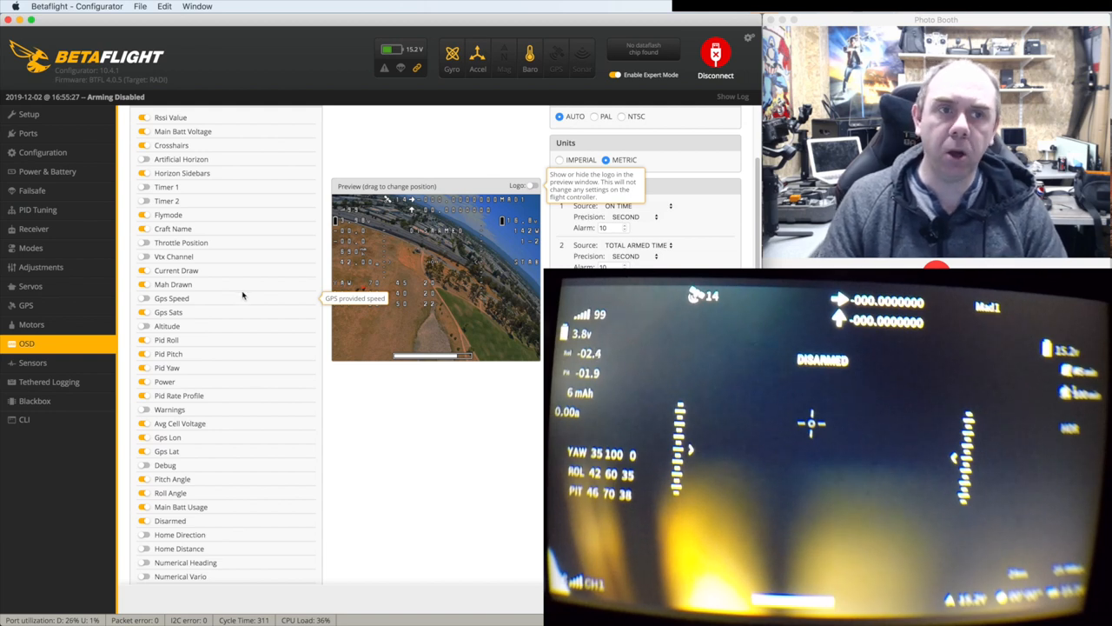
mouse_move(231, 323)
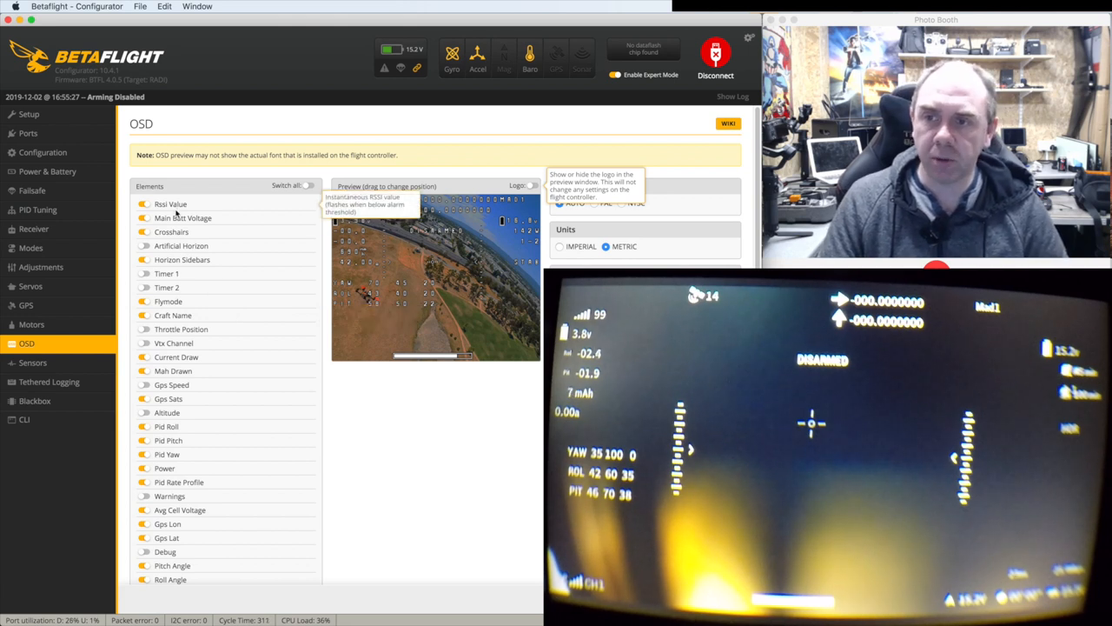
mouse_move(166, 286)
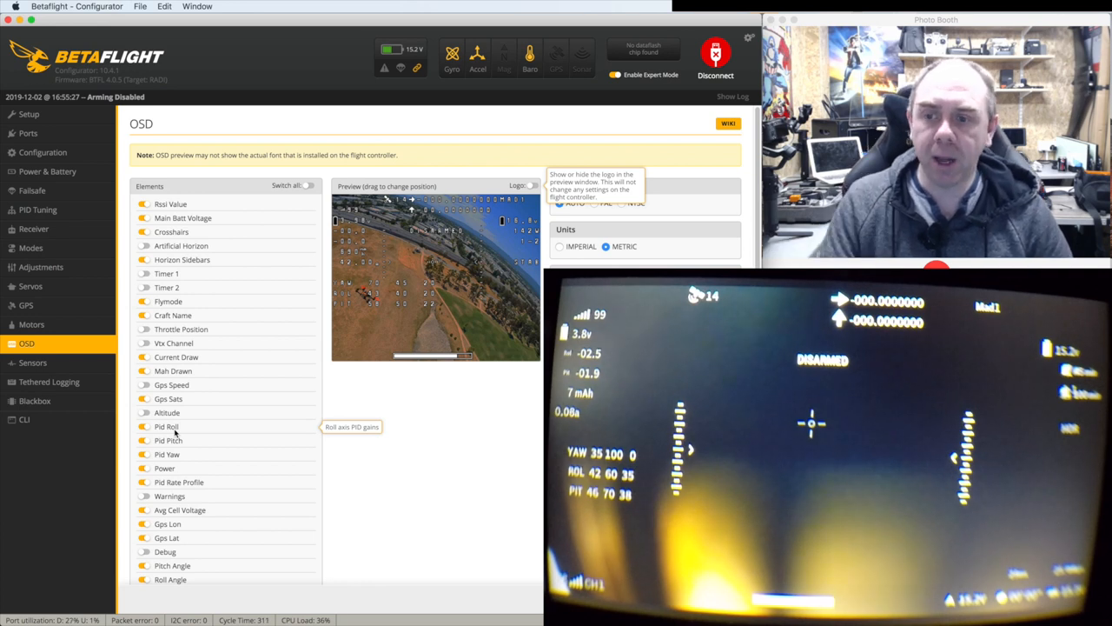
mouse_move(230, 361)
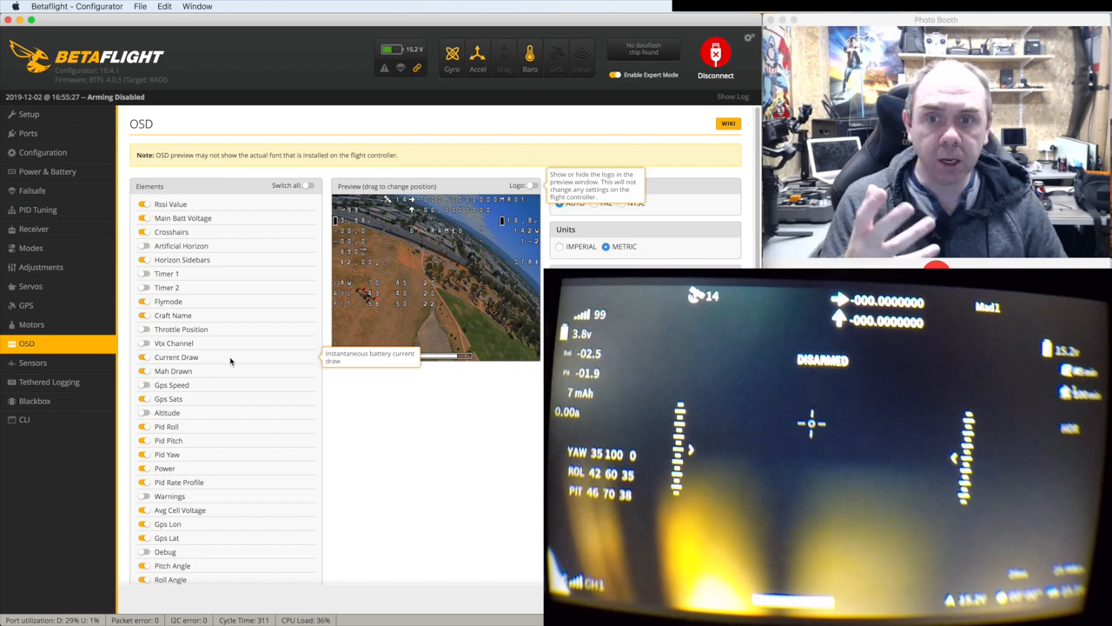
mouse_move(255, 283)
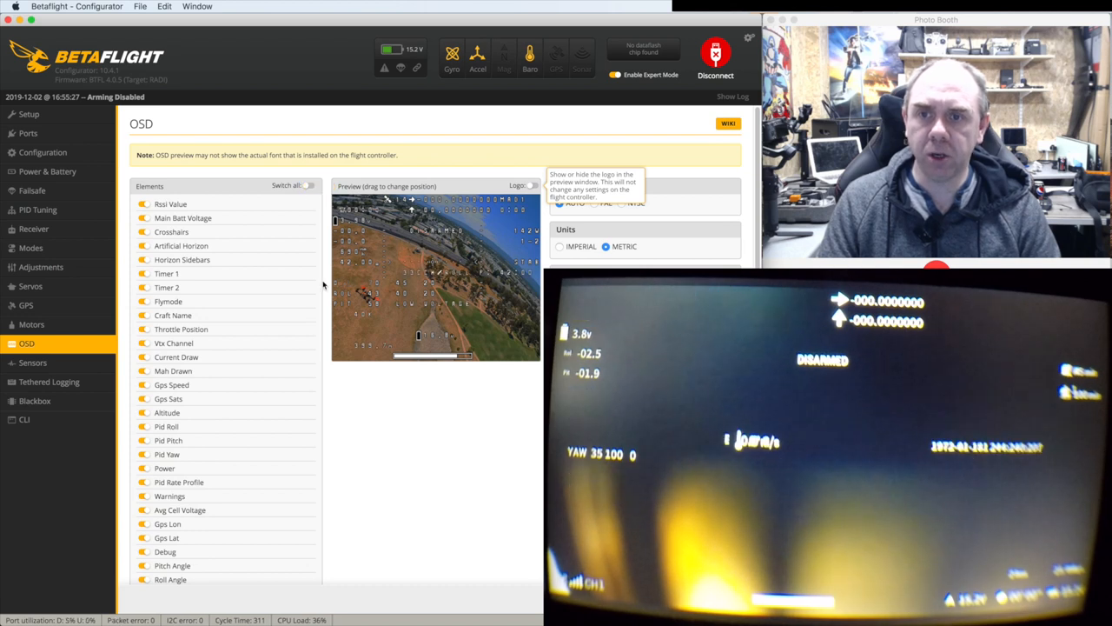
click(309, 185)
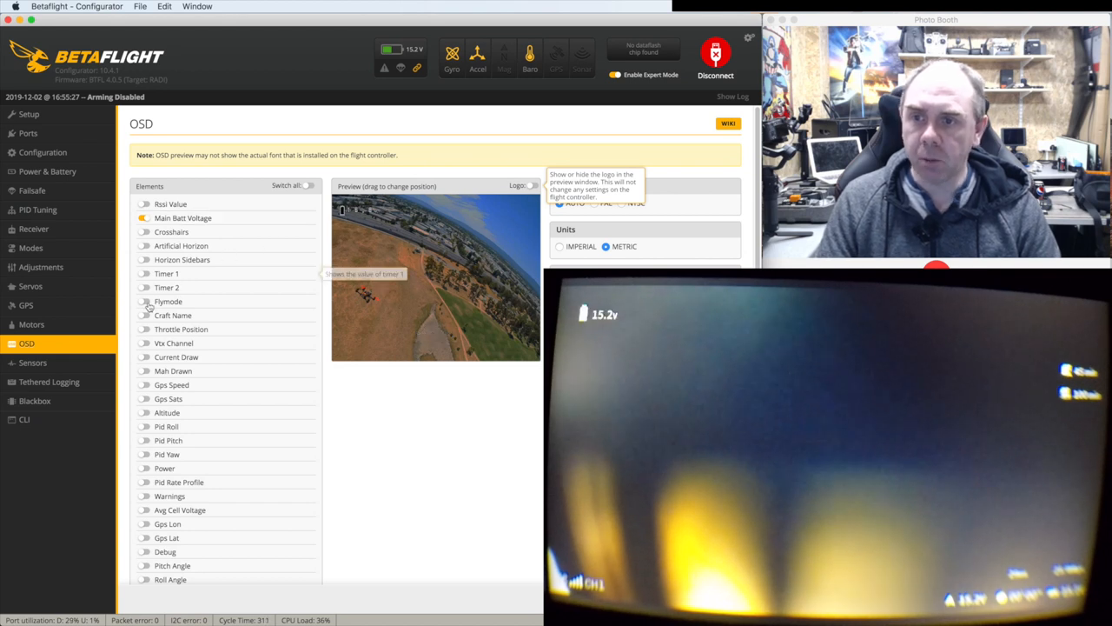
Turn on the Flymode and Warnings OSD elements.
click(144, 302)
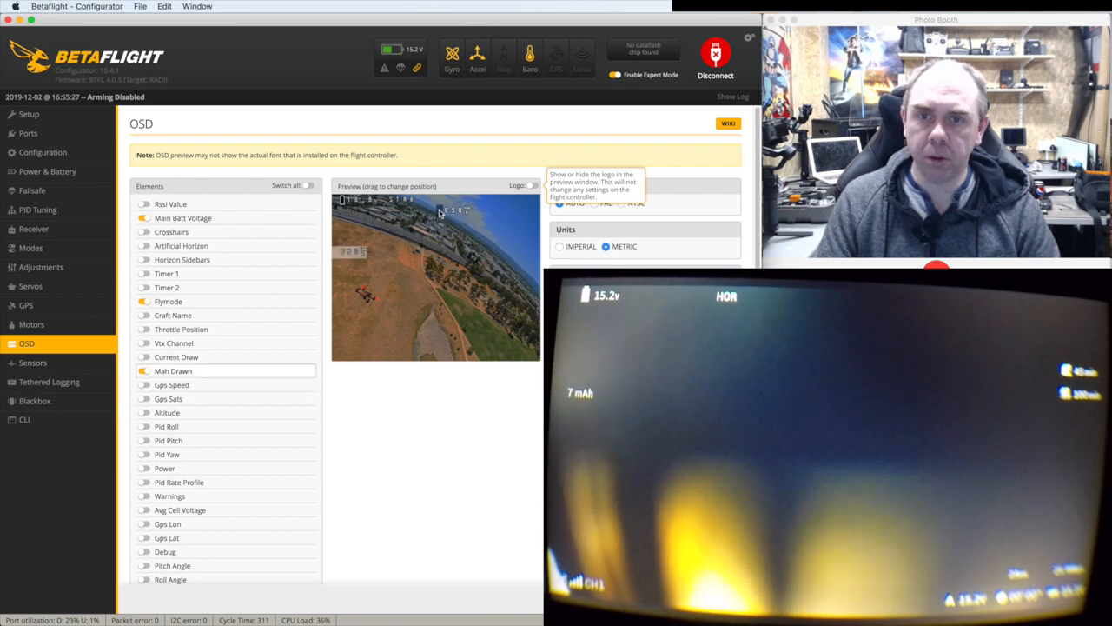
mouse_move(506, 203)
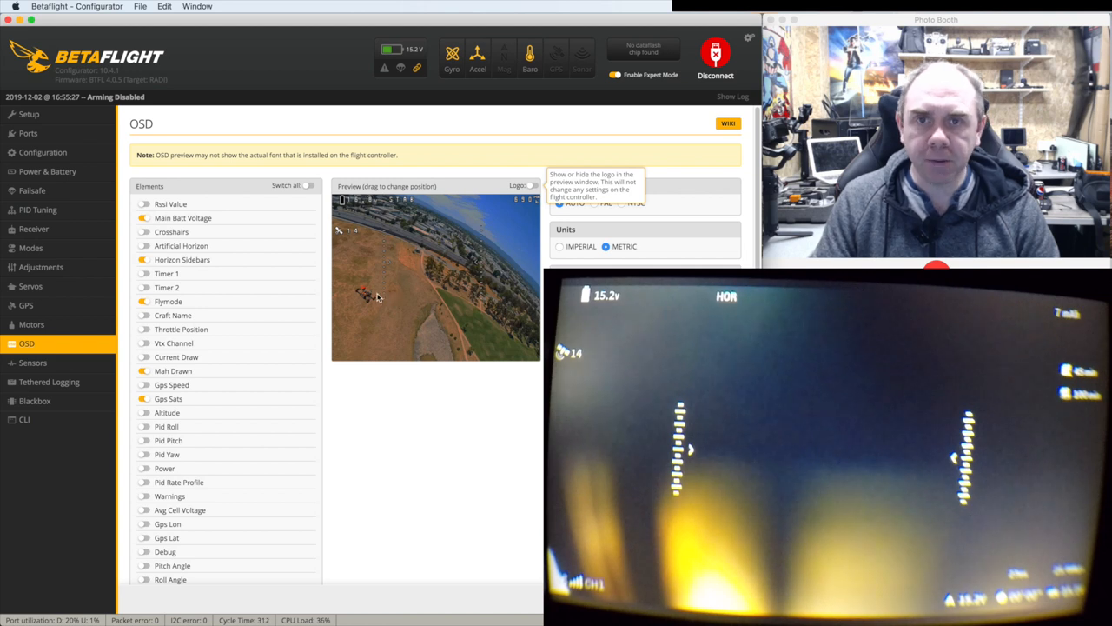
mouse_move(166, 273)
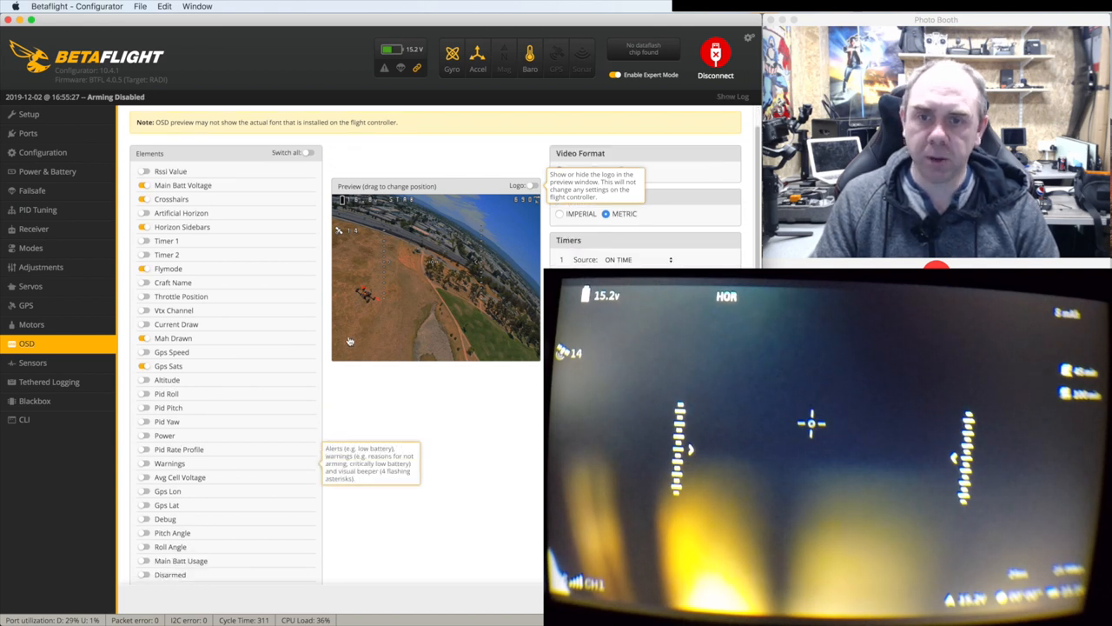
click(143, 463)
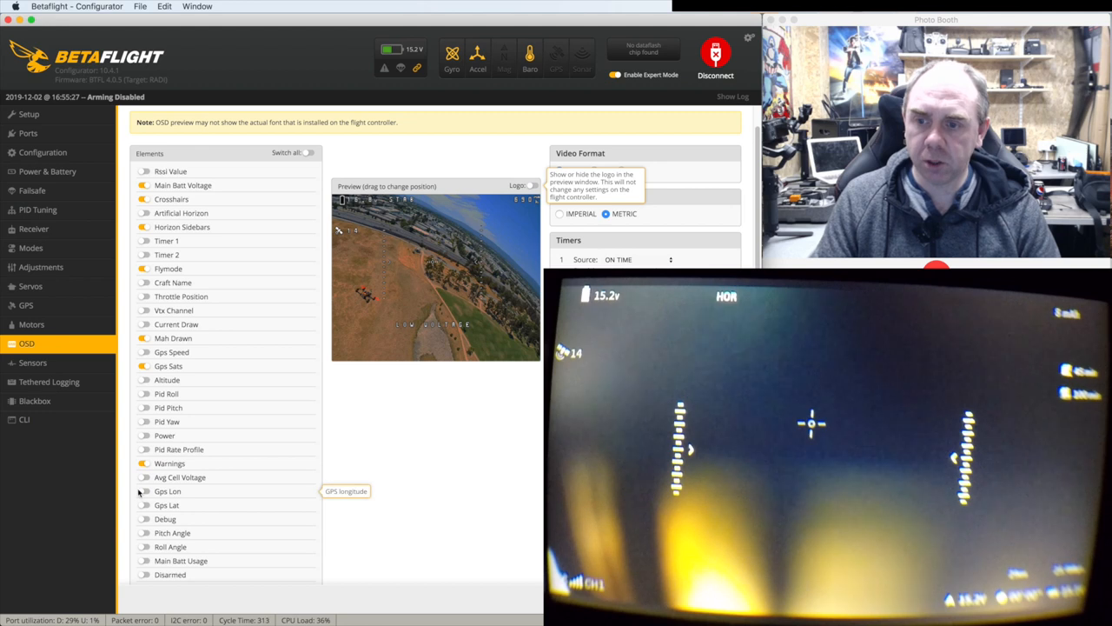
Turn on the GPS longitude and battery current draw OSD elements.
click(145, 491)
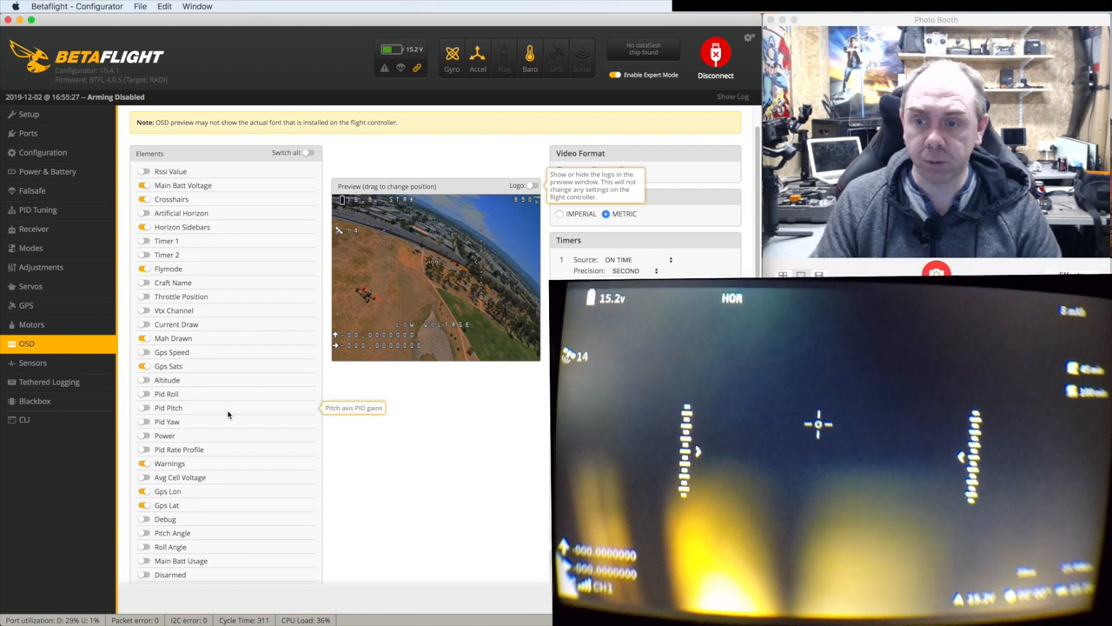
mouse_move(145, 538)
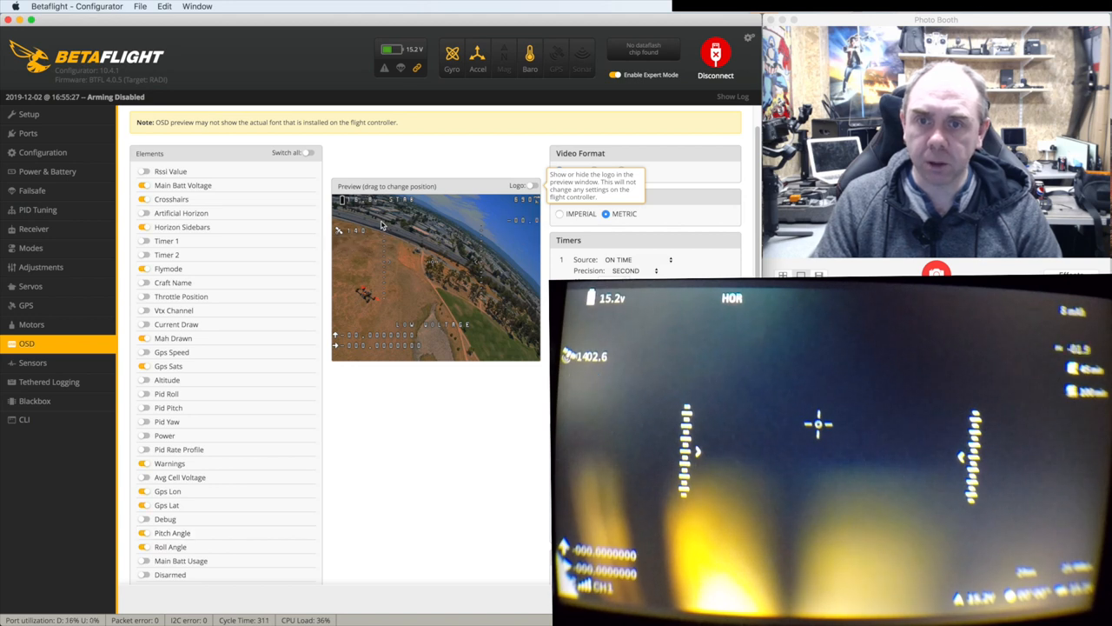
mouse_move(143, 366)
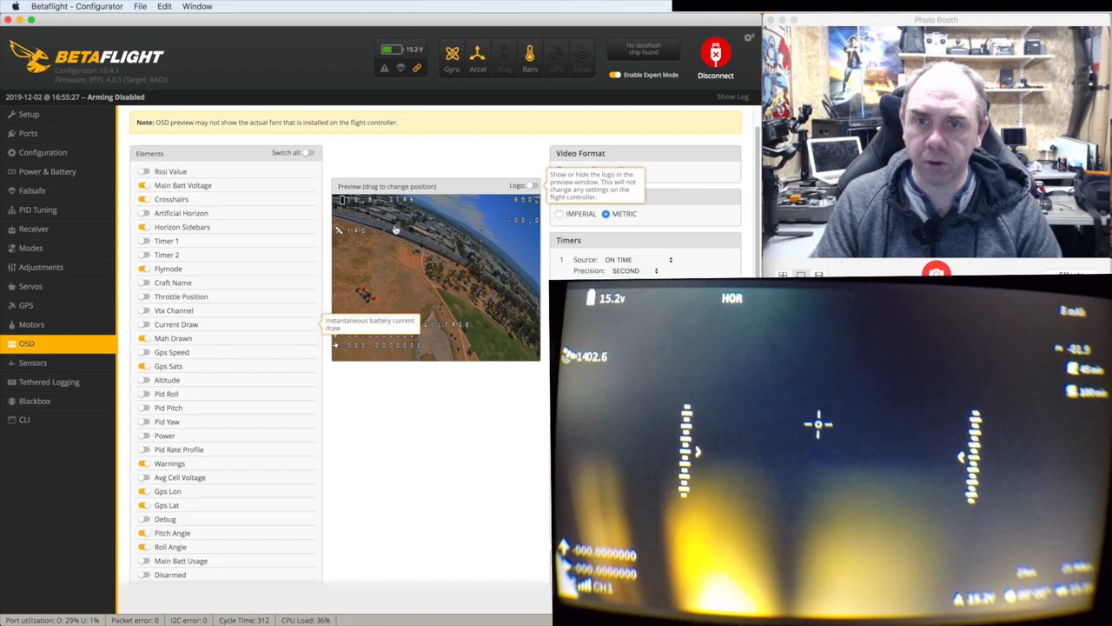
click(143, 324)
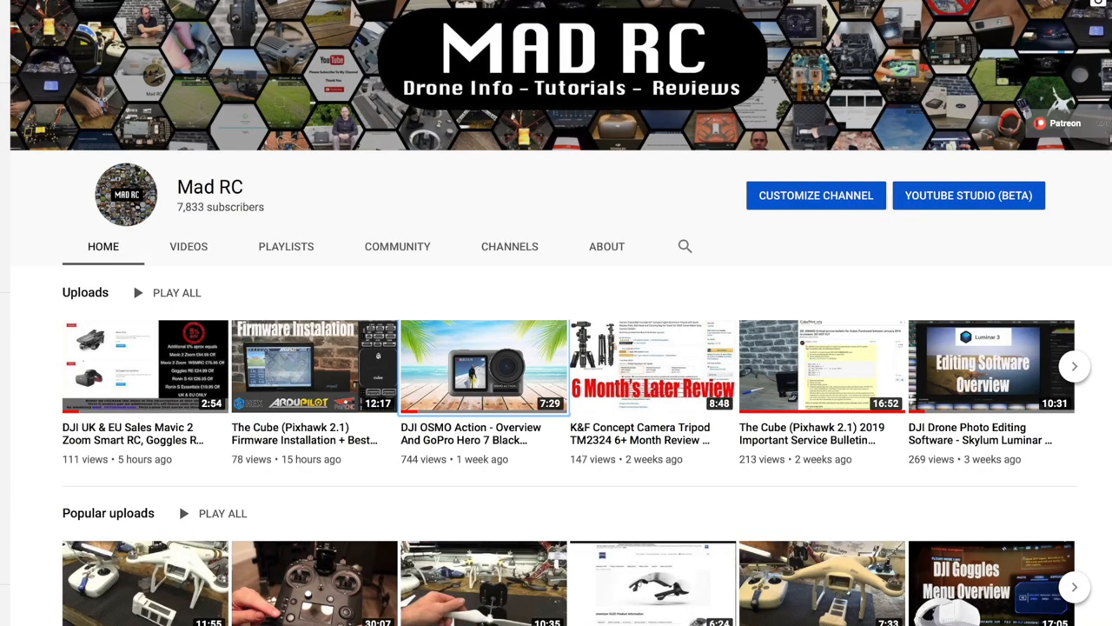
Open the drone channel's Twitter profile listing its social media handles.
click(286, 246)
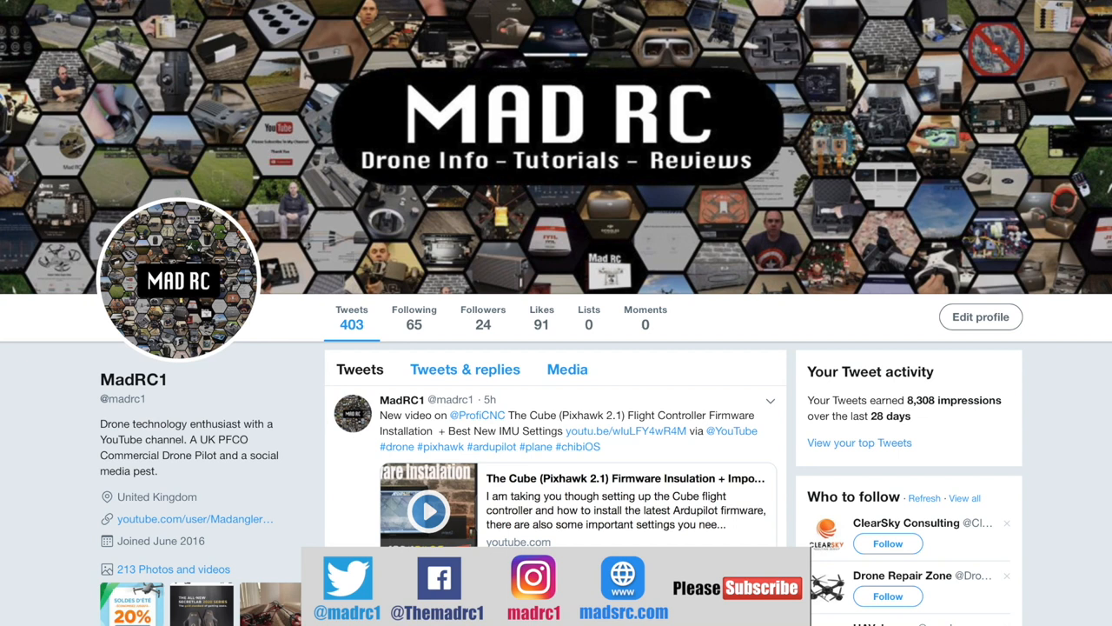
Open the drone channel's Instagram profile showing its photo posts grid.
click(534, 587)
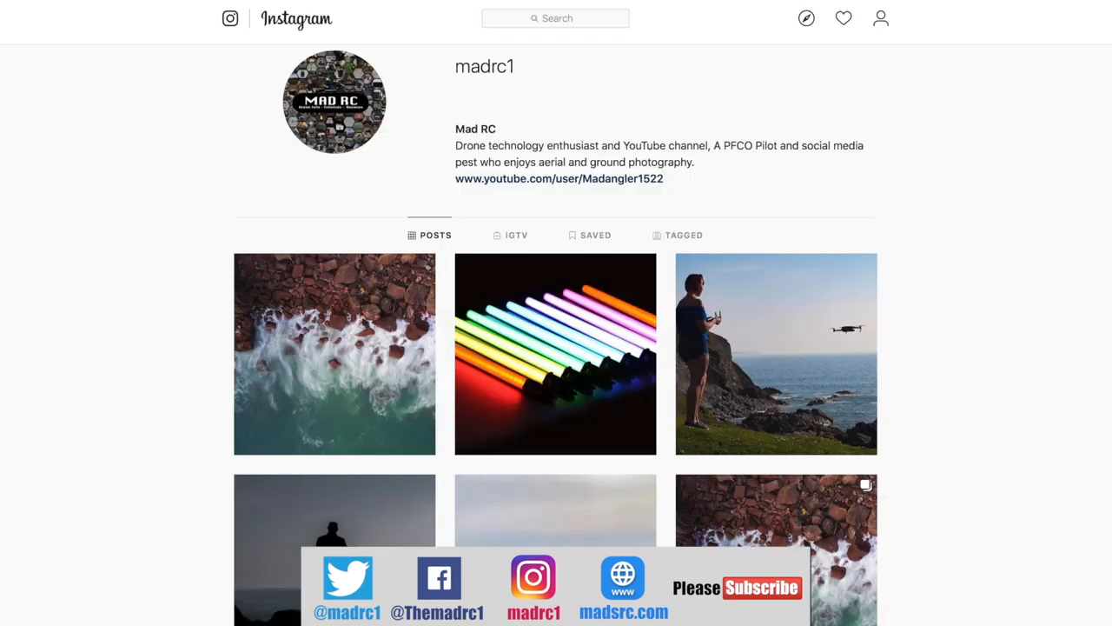